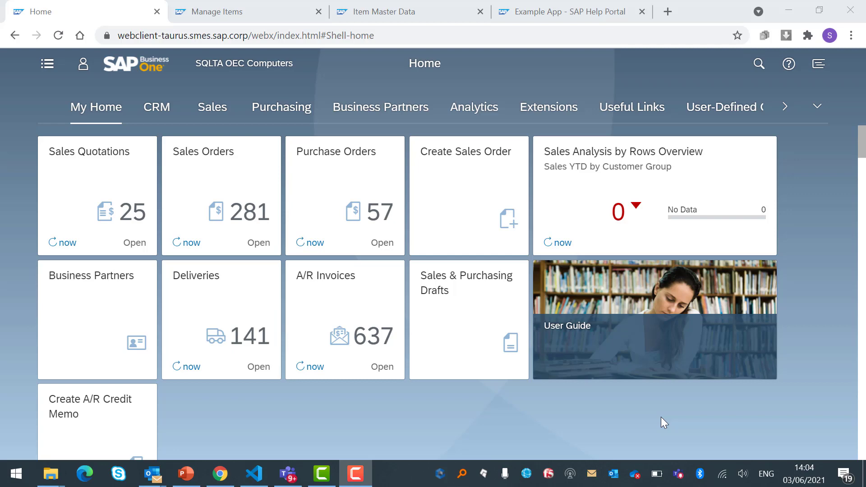
pyautogui.moveTo(646, 417)
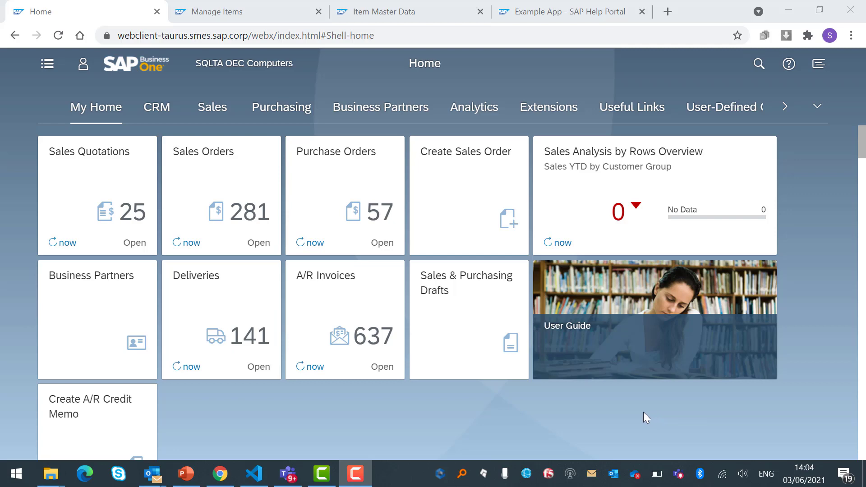
pyautogui.moveTo(647, 277)
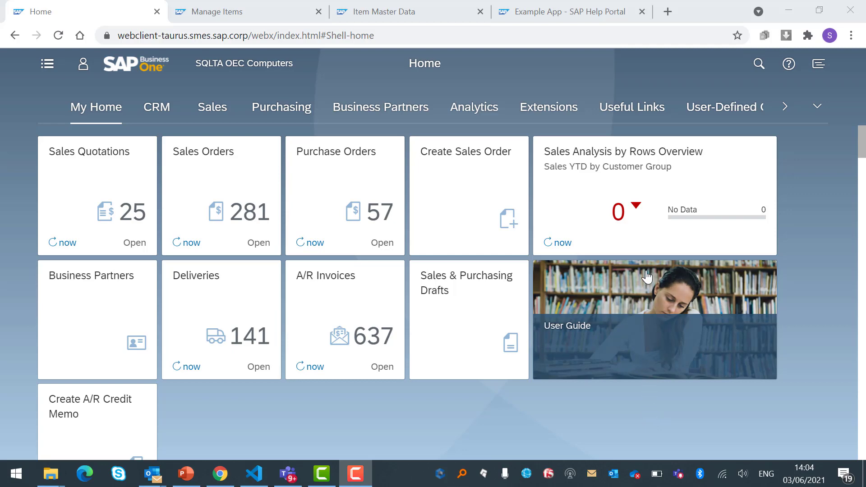
pyautogui.moveTo(575, 122)
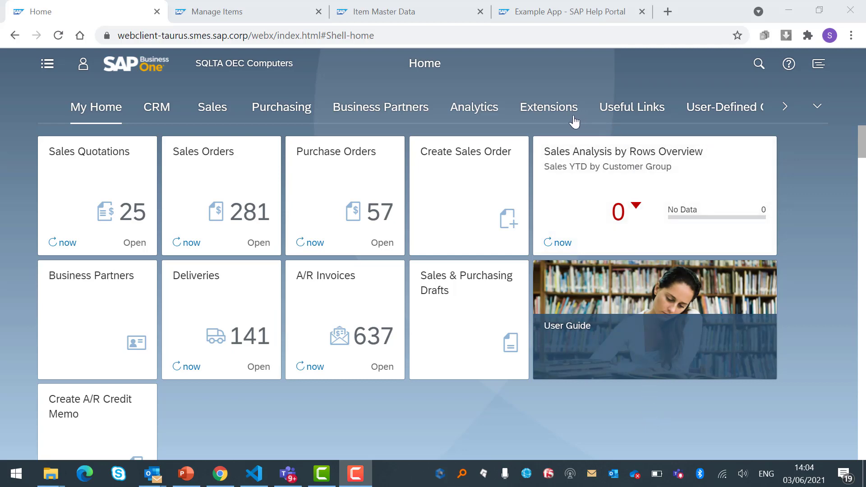
pyautogui.moveTo(545, 117)
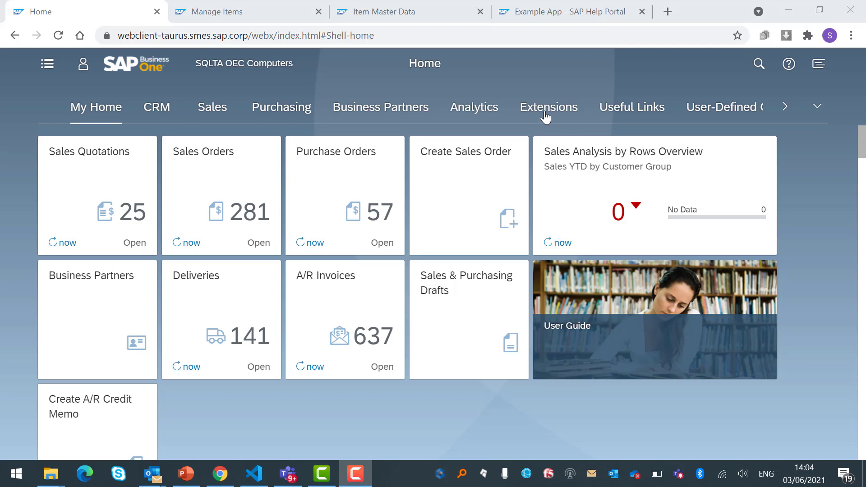
# Show the Extensions group of app tiles on the Home page.
pyautogui.click(549, 107)
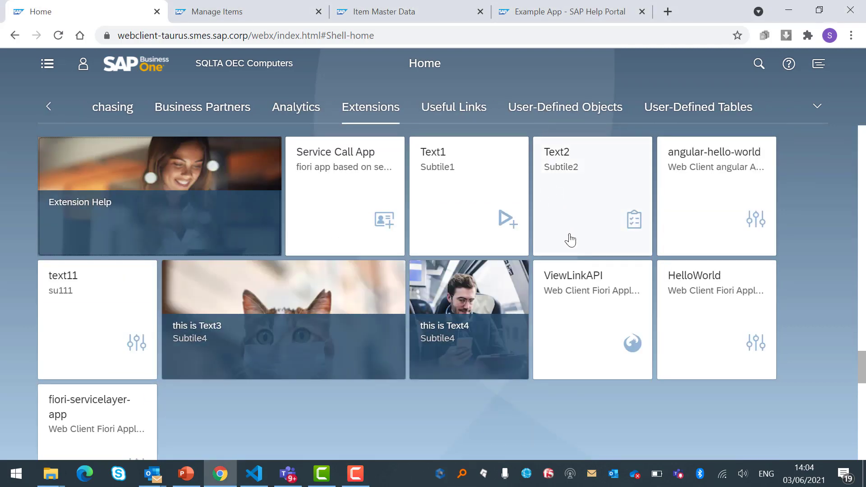
pyautogui.moveTo(565, 262)
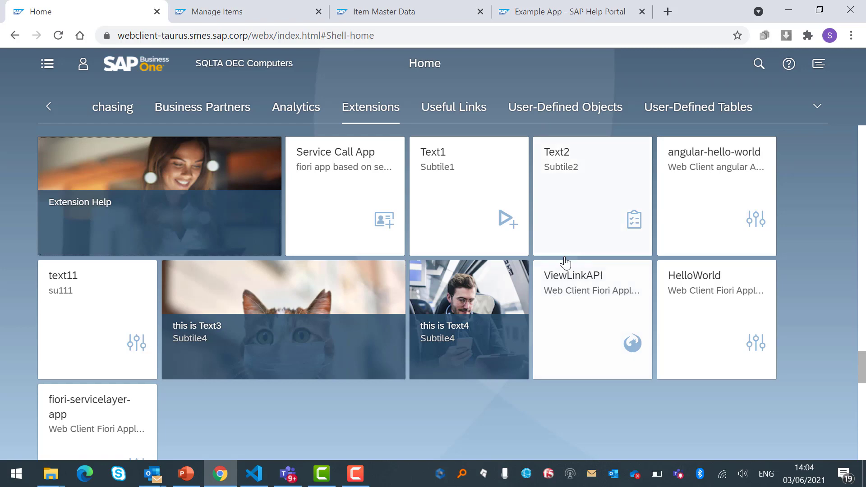
# Launch ViewLinkAPI and enter BO type System, BO name Items, BO value A00001.
pyautogui.click(593, 320)
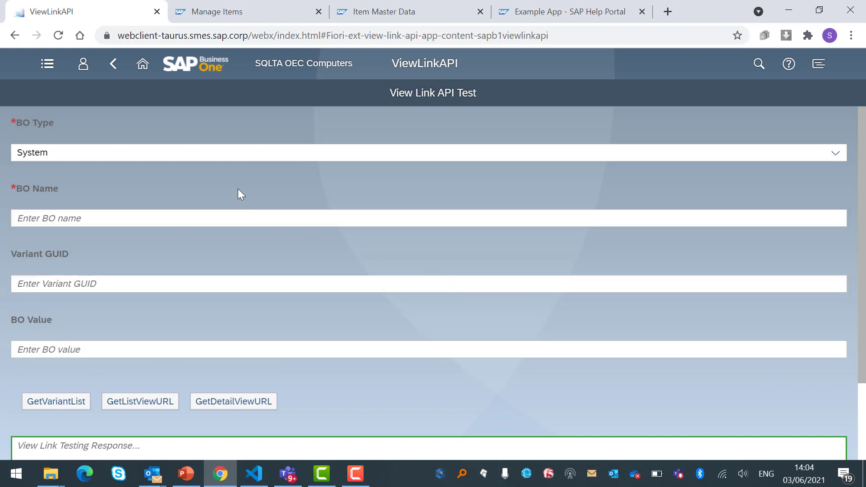
pyautogui.moveTo(243, 191)
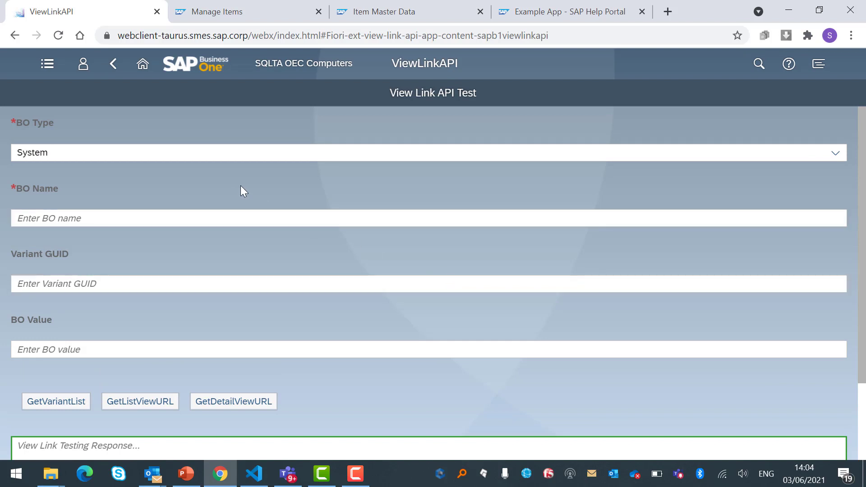
pyautogui.click(432, 148)
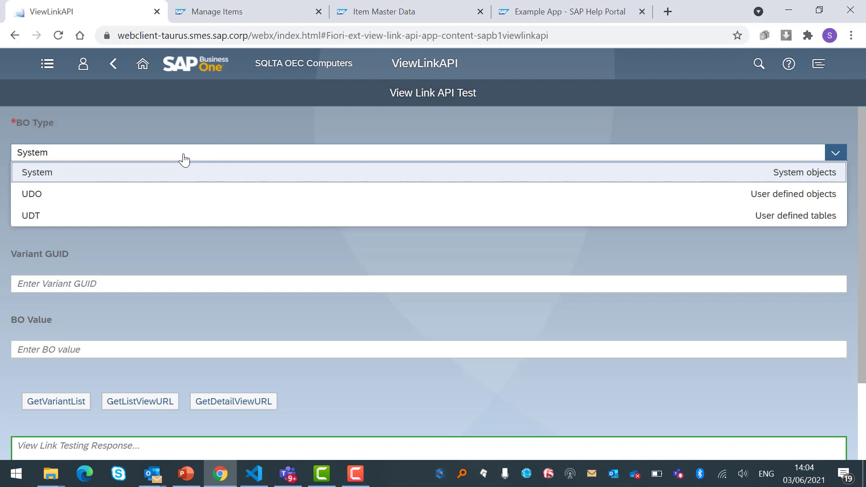
pyautogui.moveTo(54, 178)
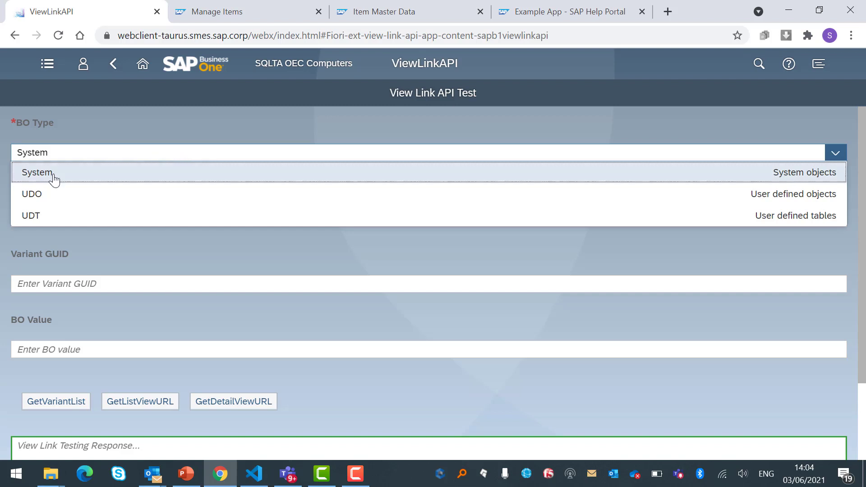
pyautogui.moveTo(62, 221)
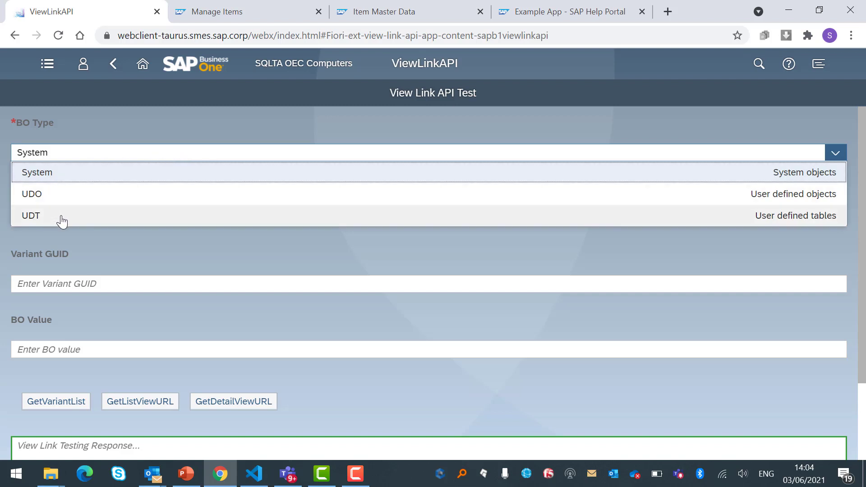
pyautogui.moveTo(63, 206)
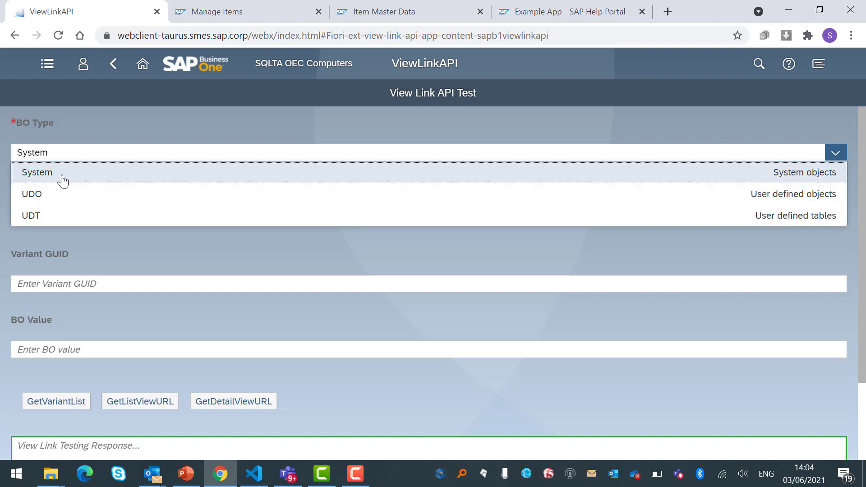
pyautogui.moveTo(72, 180)
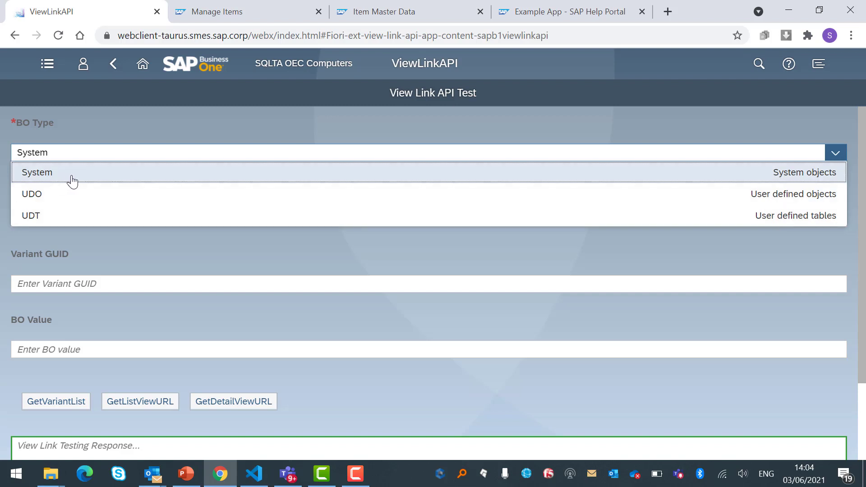
pyautogui.click(37, 173)
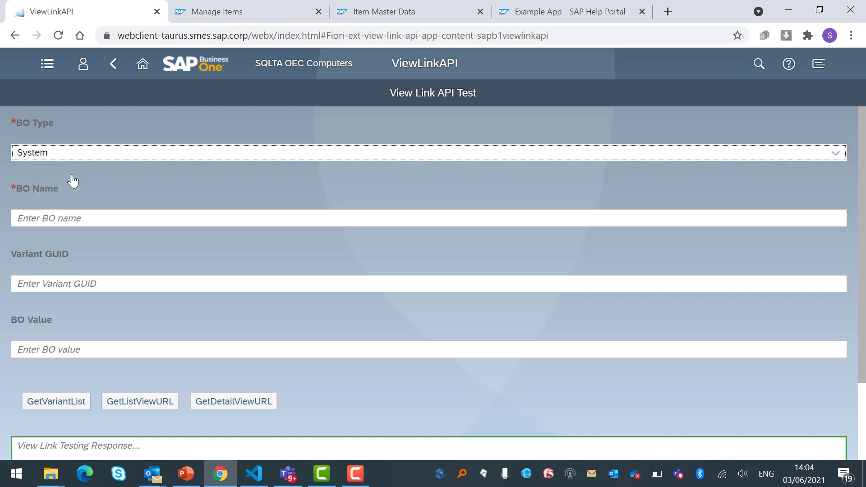
pyautogui.write('Items')
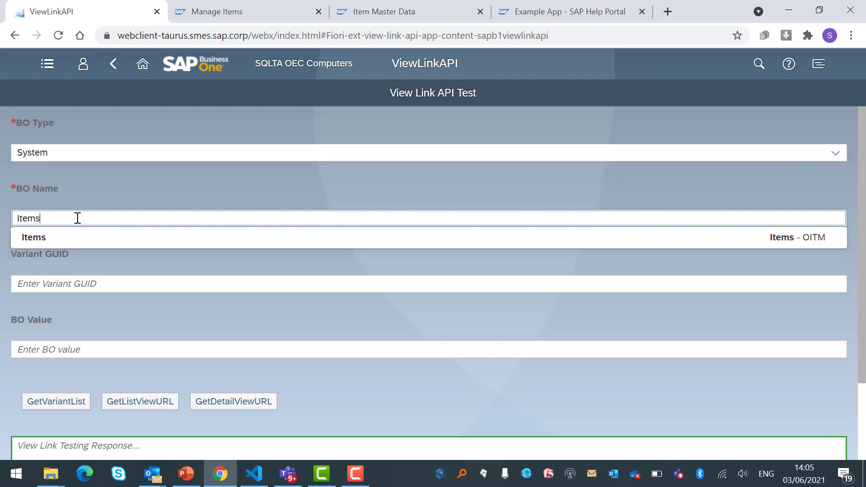
pyautogui.click(33, 237)
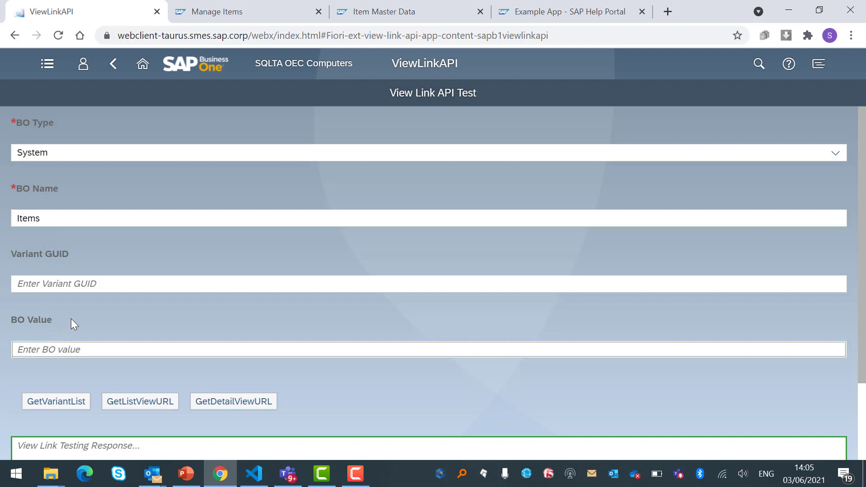
pyautogui.write('A00001')
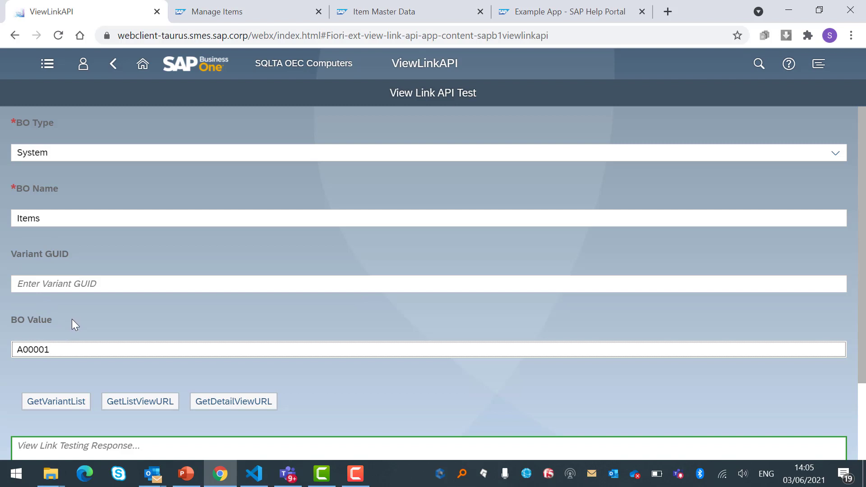
pyautogui.scroll(-3)
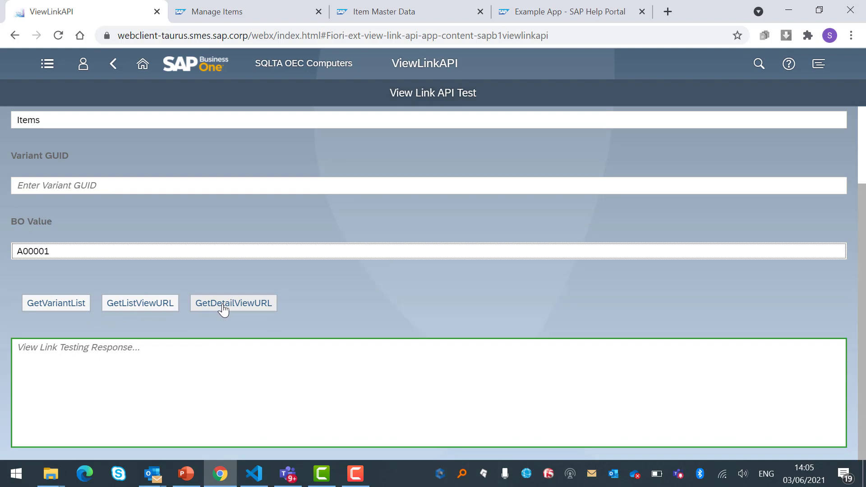
# Get the detail-view links for item A00001 and copy the full BO DetailLink URL.
pyautogui.click(234, 303)
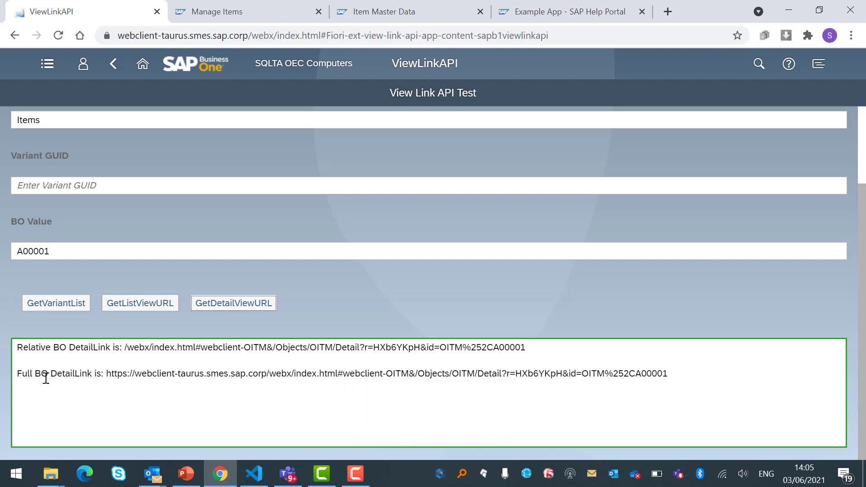
pyautogui.doubleClick(118, 374)
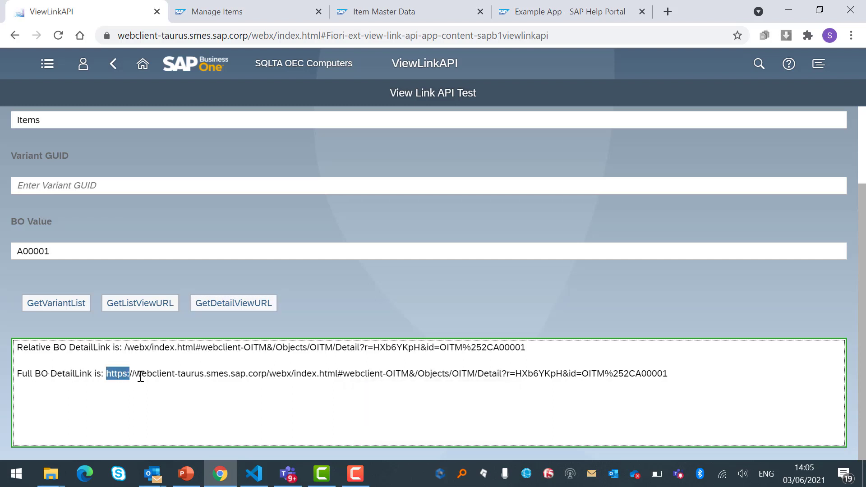
pyautogui.moveTo(106, 374); pyautogui.dragTo(667, 374)
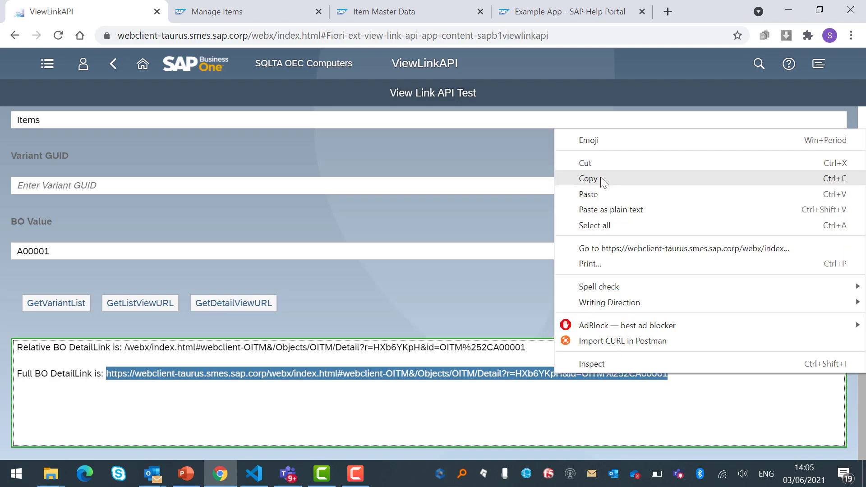
pyautogui.click(589, 178)
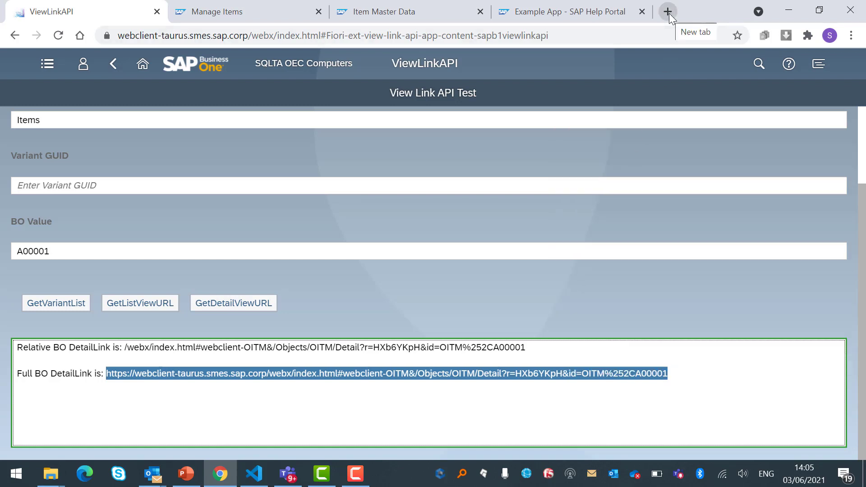
# Open the copied link in a new tab, check item A00001, then return to Manage Items.
pyautogui.click(671, 12)
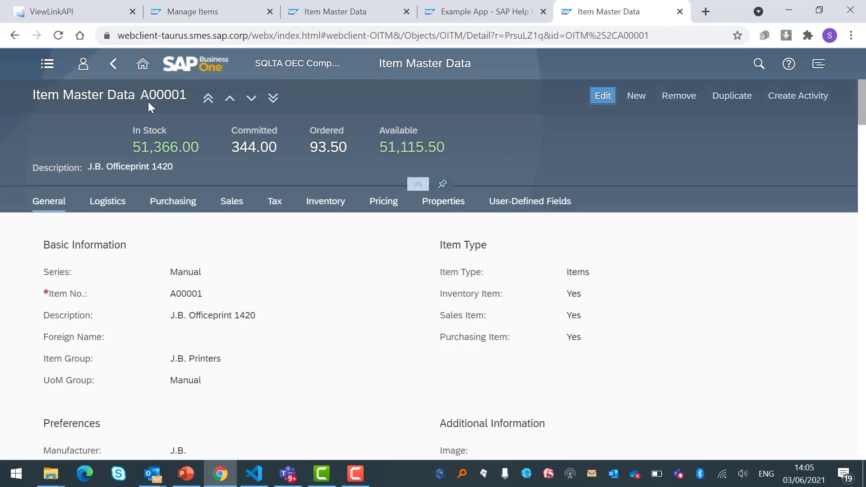
pyautogui.doubleClick(163, 95)
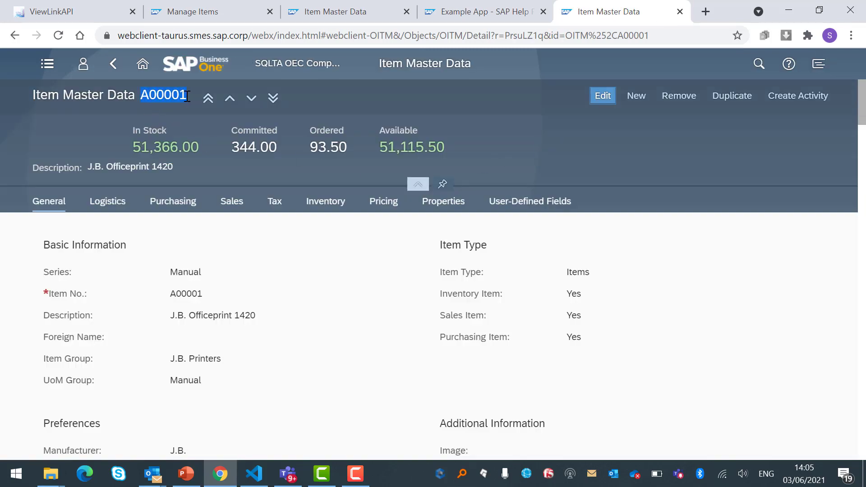
pyautogui.click(177, 95)
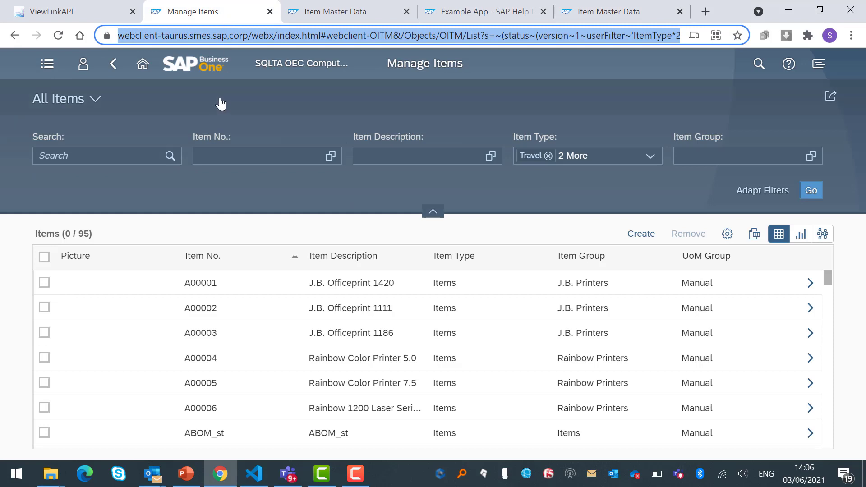
pyautogui.moveTo(157, 177)
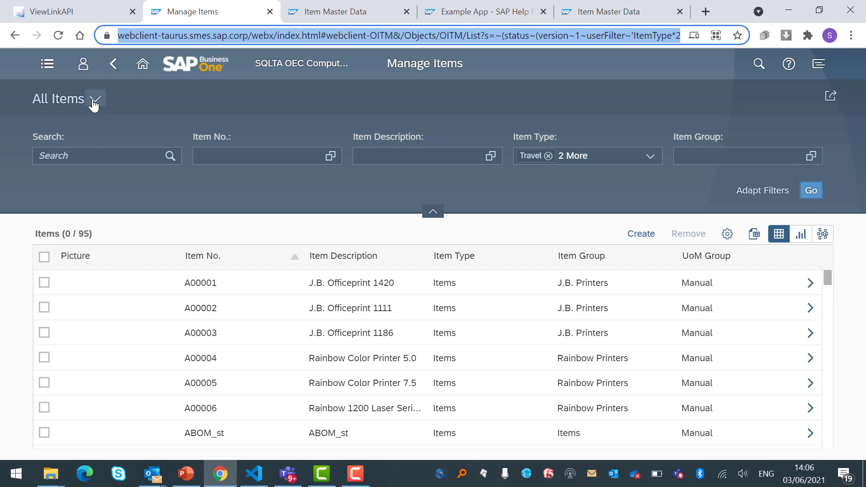
# Review the All Items, Items by Price and Items by Warehouse views, then return to ViewLinkAPI.
pyautogui.click(95, 98)
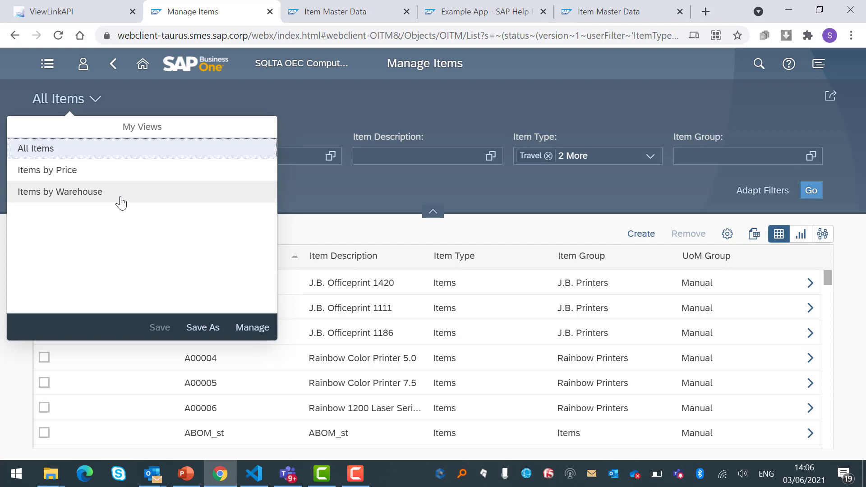
pyautogui.moveTo(98, 19)
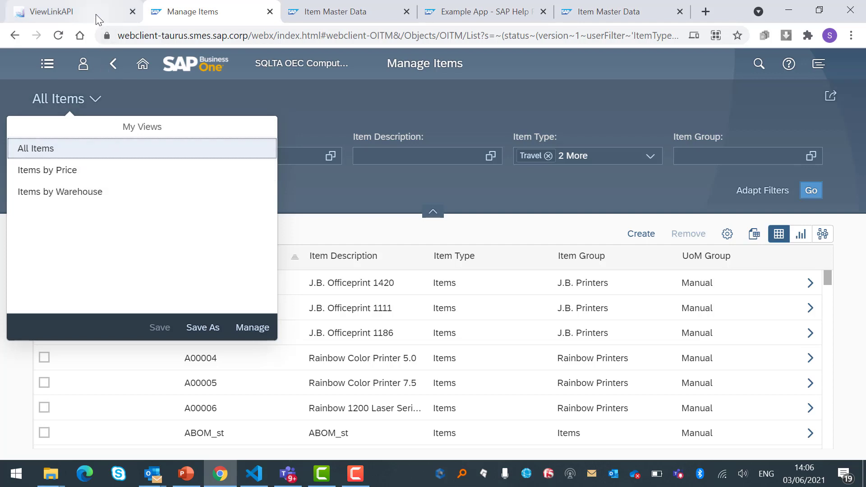
pyautogui.click(45, 12)
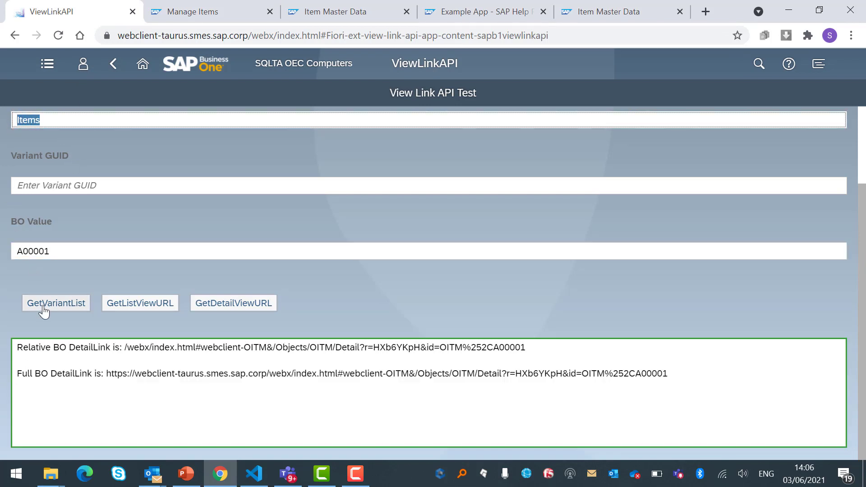
# Fetch the Items view variants and highlight Items by Price, All Items and Items by Warehouse.
pyautogui.click(56, 303)
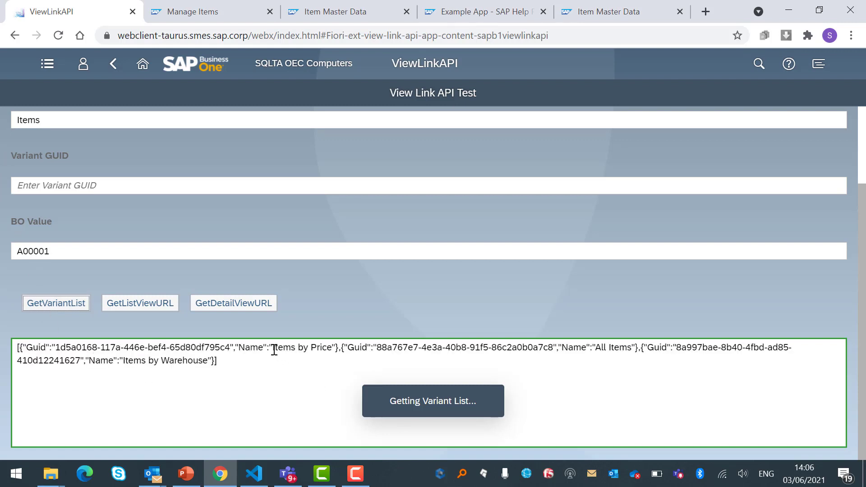
pyautogui.doubleClick(299, 347)
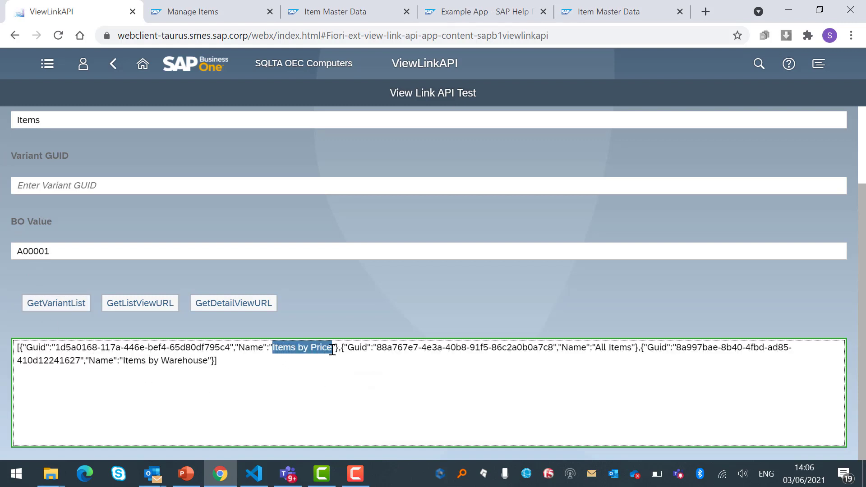
pyautogui.click(596, 347)
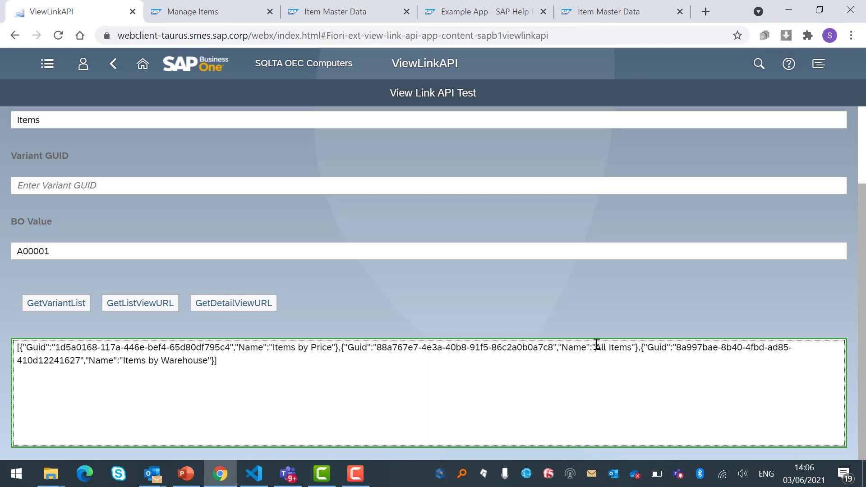
pyautogui.doubleClick(613, 348)
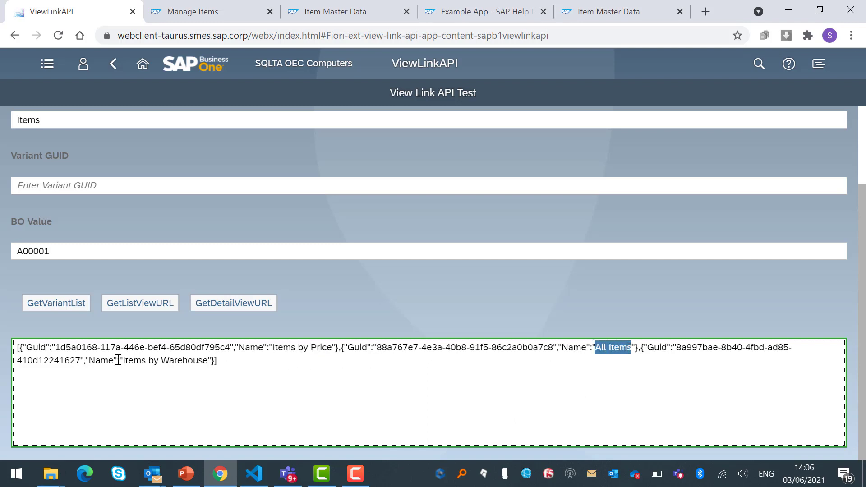
pyautogui.doubleClick(163, 361)
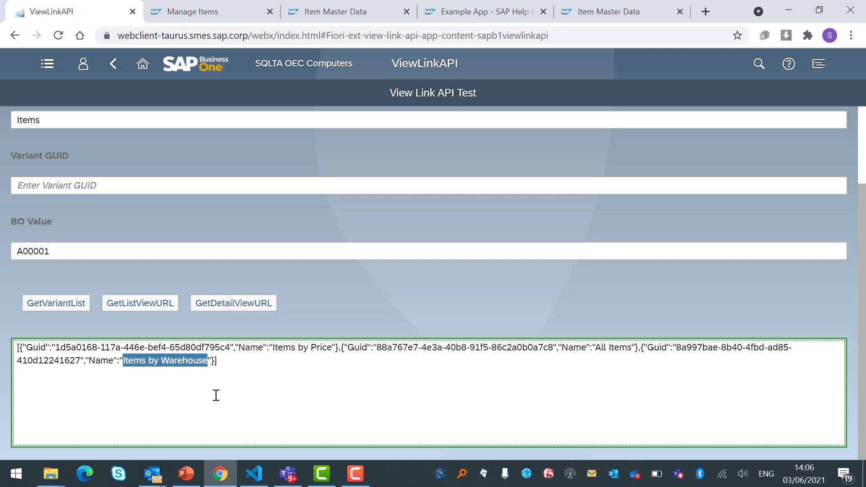
pyautogui.moveTo(316, 366)
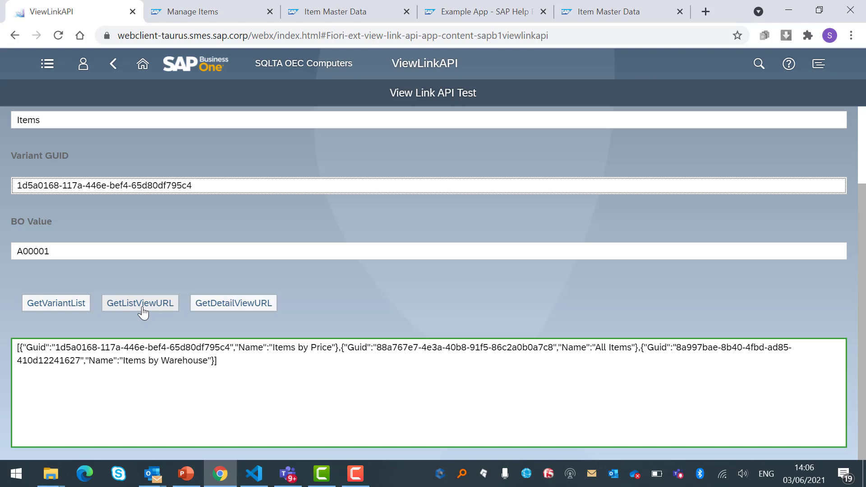
# Generate list view URLs for the Items by Price GUID and select the full link.
pyautogui.click(140, 303)
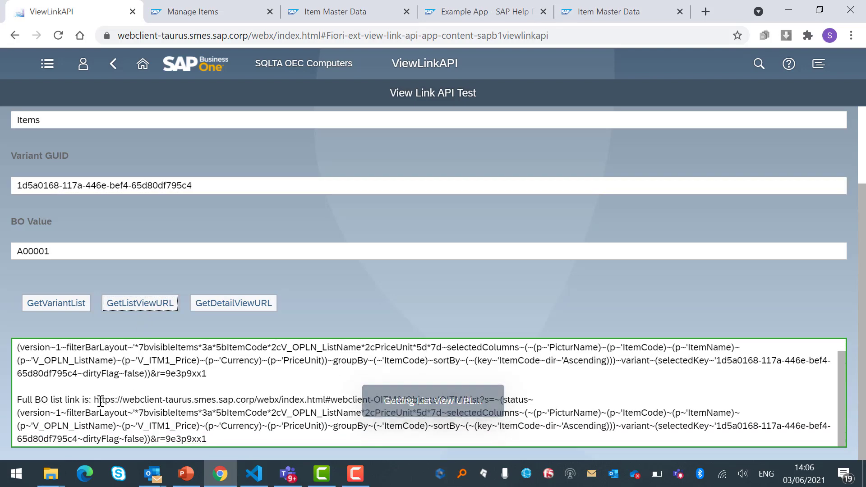
pyautogui.moveTo(93, 400); pyautogui.dragTo(212, 439)
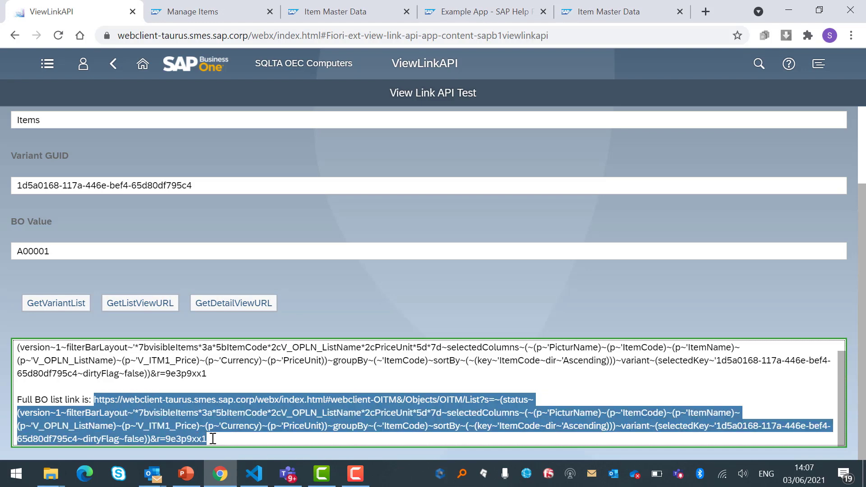
pyautogui.moveTo(462, 148)
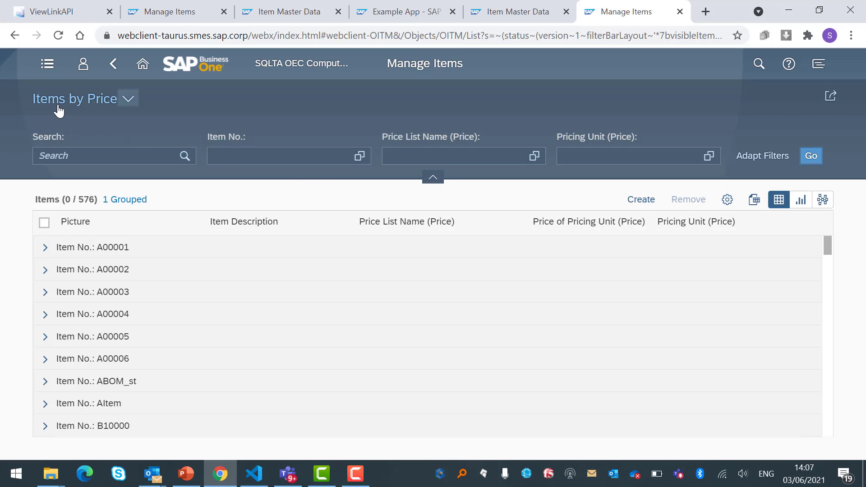
pyautogui.moveTo(48, 115)
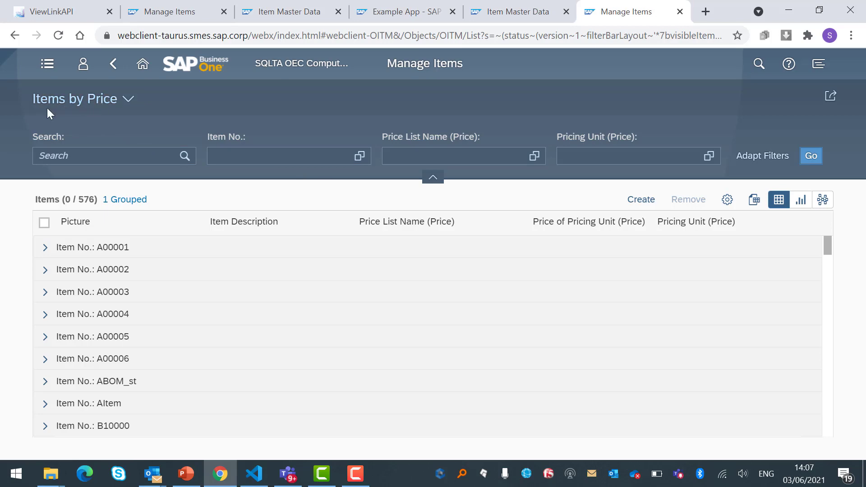
pyautogui.moveTo(100, 49)
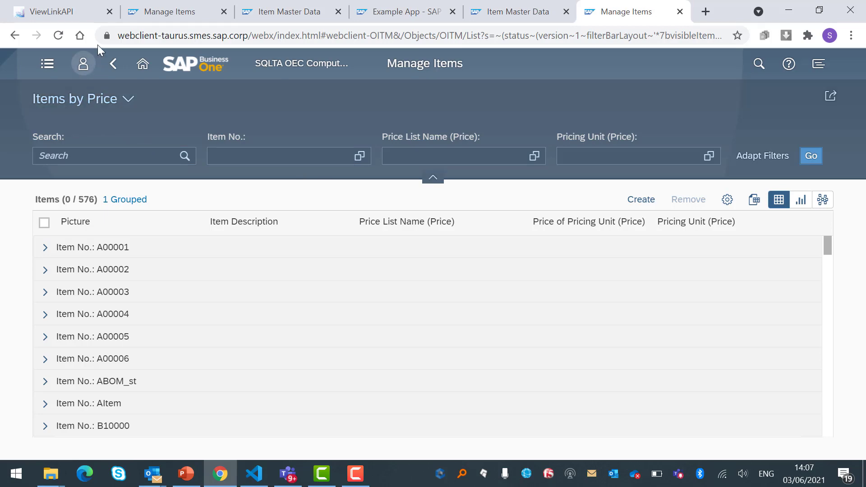
# Compare the ViewLinkAPI, Item Master Data and All Items tabs, then view the Items by Price list.
pyautogui.click(54, 11)
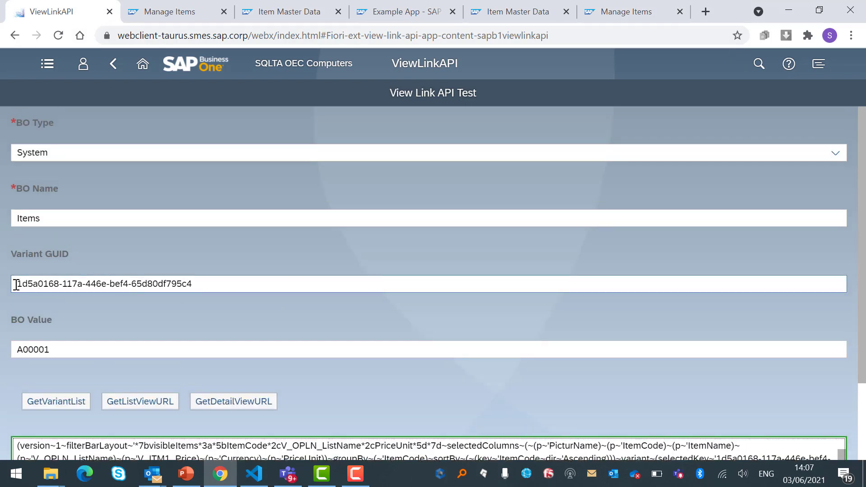
pyautogui.click(287, 11)
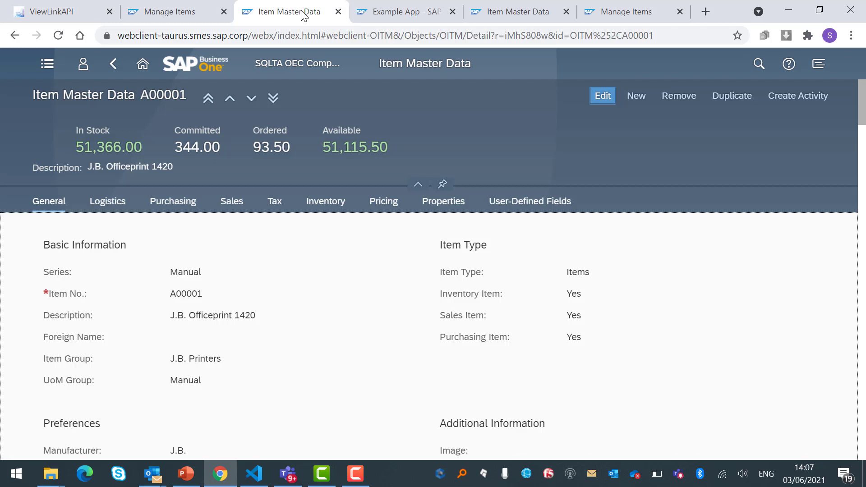
pyautogui.click(174, 12)
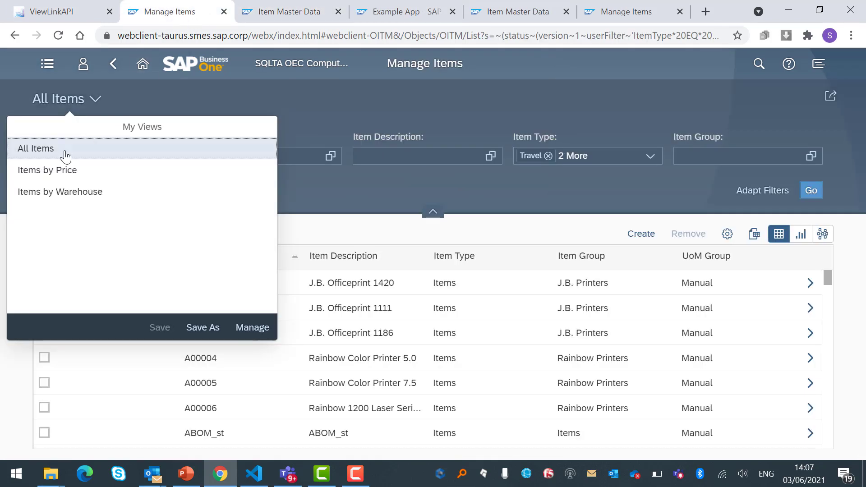
pyautogui.moveTo(67, 193)
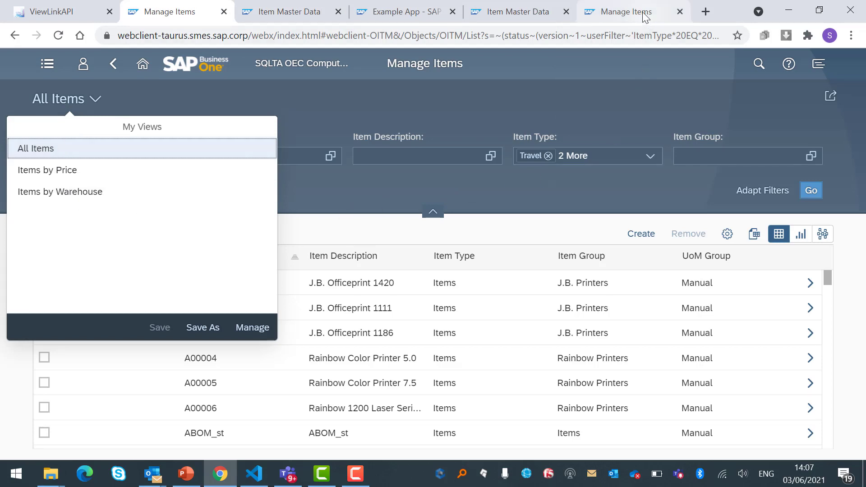
pyautogui.click(47, 170)
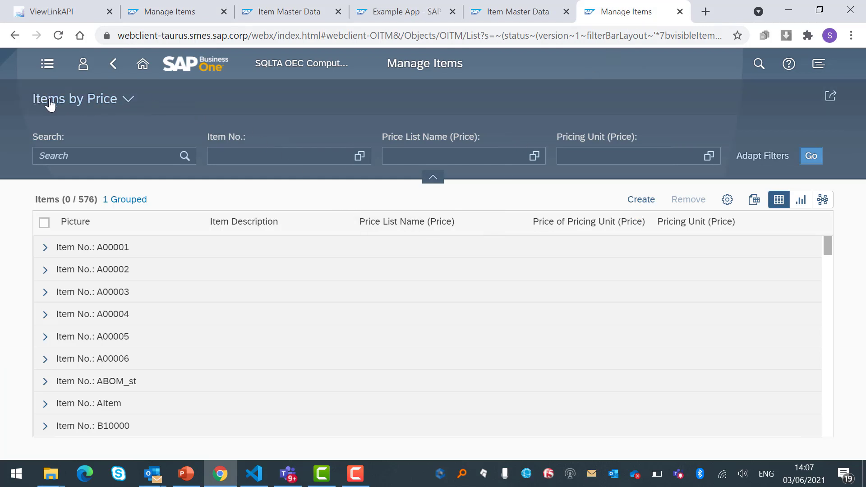
pyautogui.moveTo(99, 106)
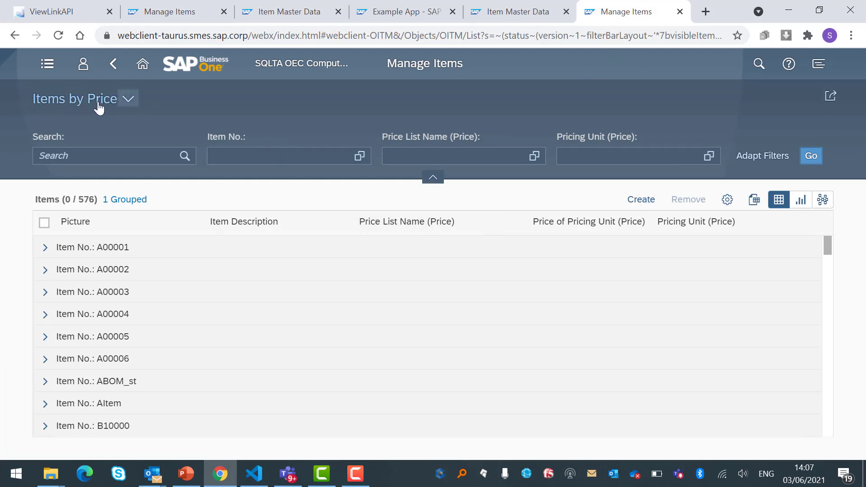
pyautogui.moveTo(136, 114)
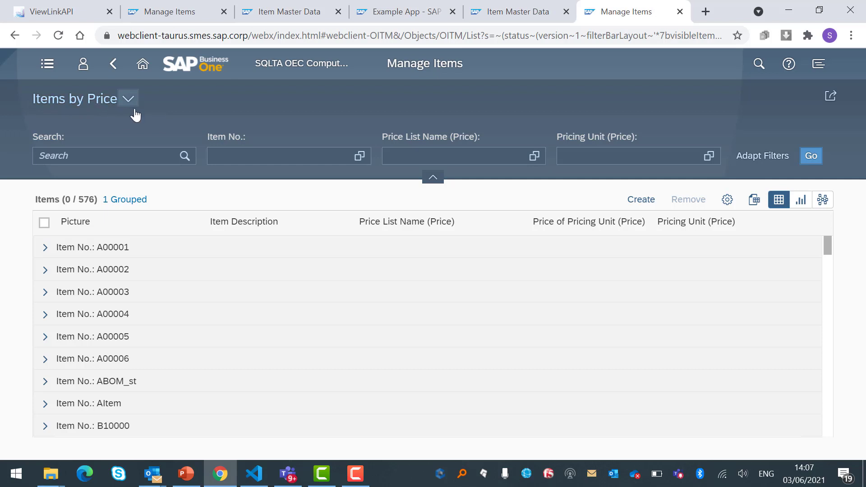
pyautogui.moveTo(142, 117)
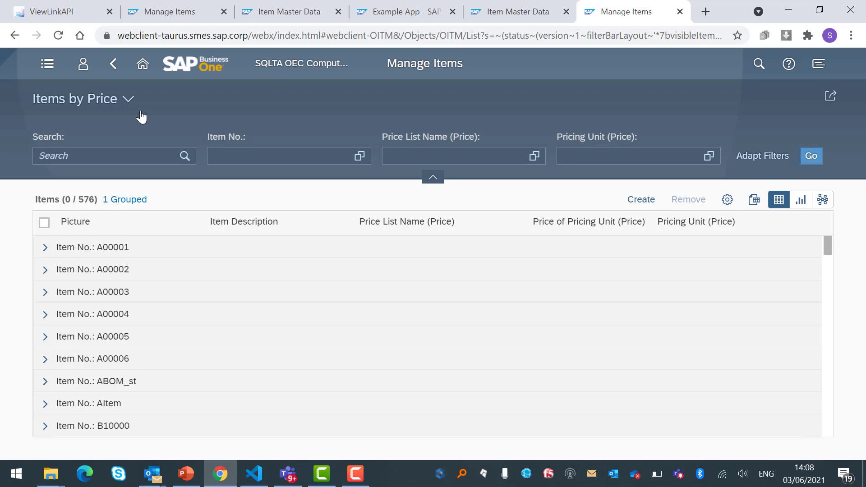
pyautogui.moveTo(337, 72)
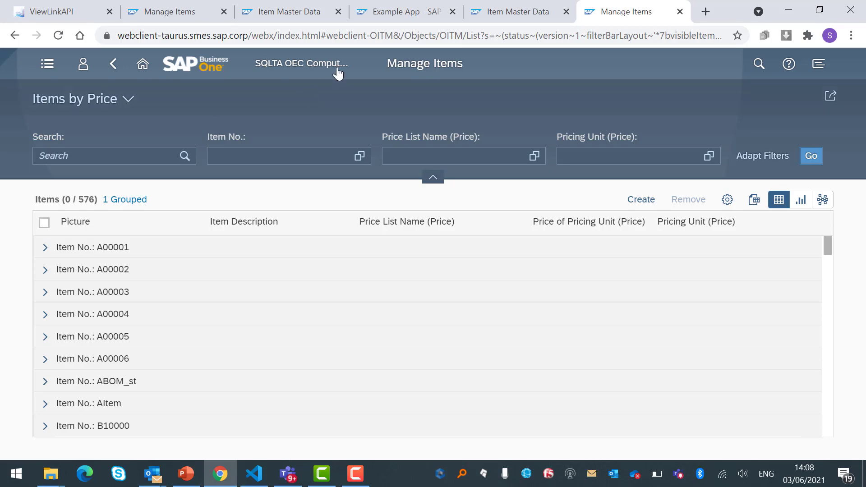
# Read the Example App help page down to the Get Detailed View URL section.
pyautogui.click(402, 12)
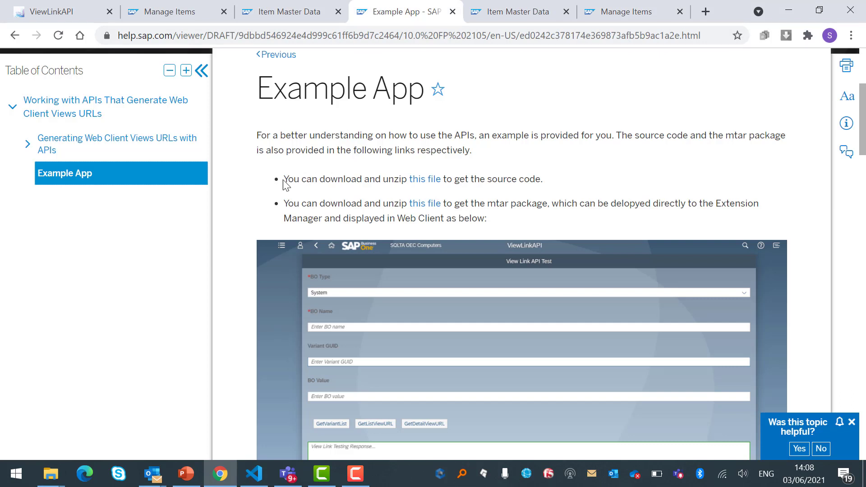
pyautogui.moveTo(283, 179); pyautogui.dragTo(543, 179)
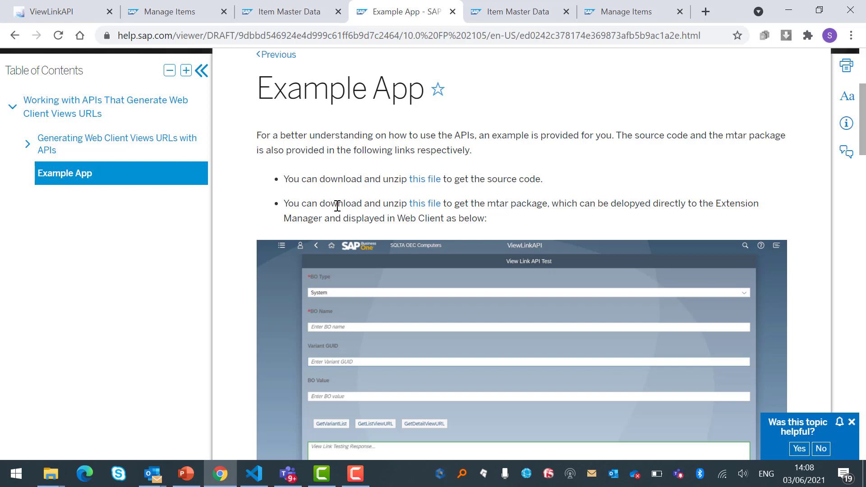
pyautogui.scroll(-3)
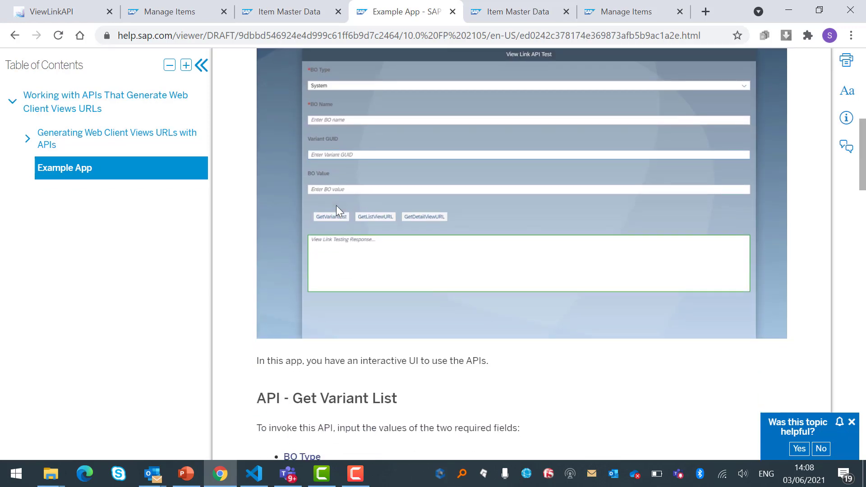
pyautogui.scroll(-3)
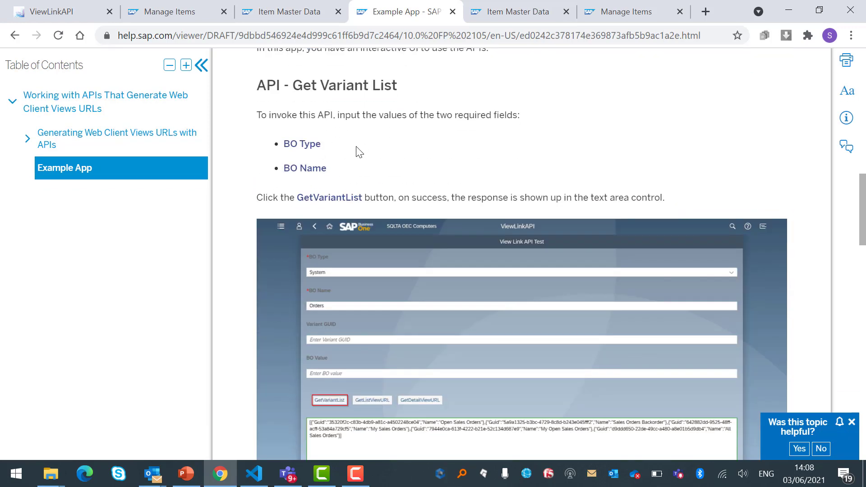
pyautogui.scroll(-3)
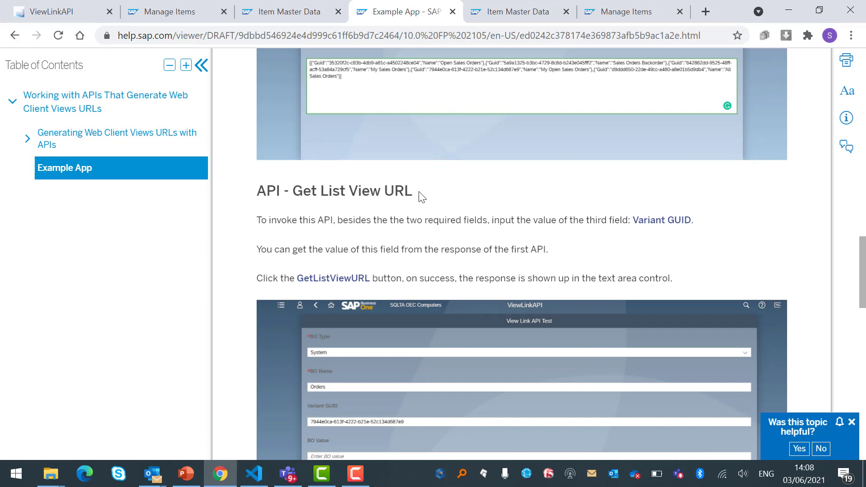
pyautogui.scroll(-3)
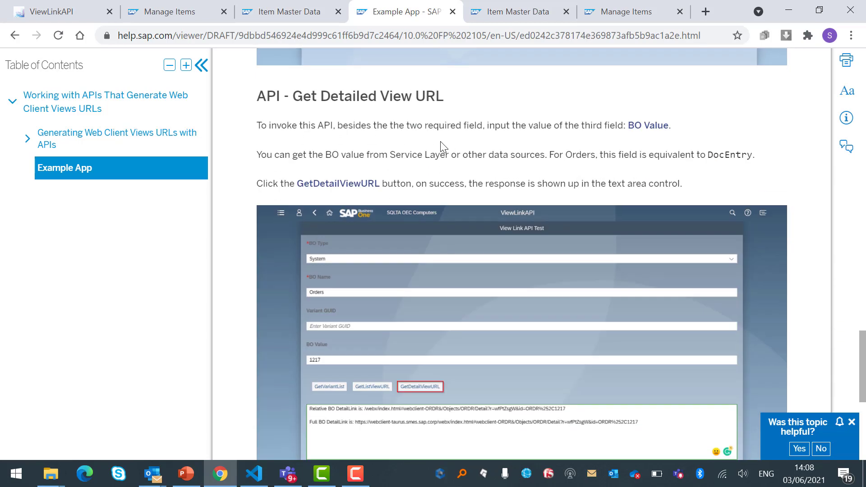
pyautogui.click(254, 474)
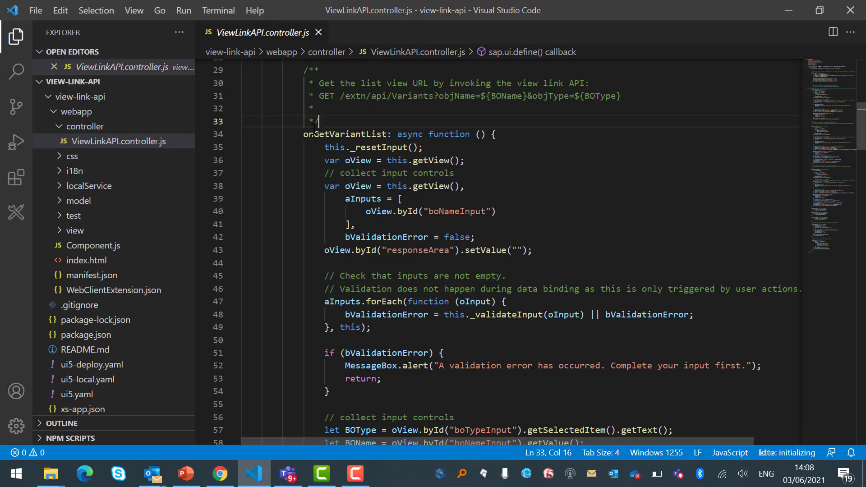
# Inspect onGetVariantList and its Variants request URL in ViewLinkAPI.controller.js.
pyautogui.doubleClick(334, 135)
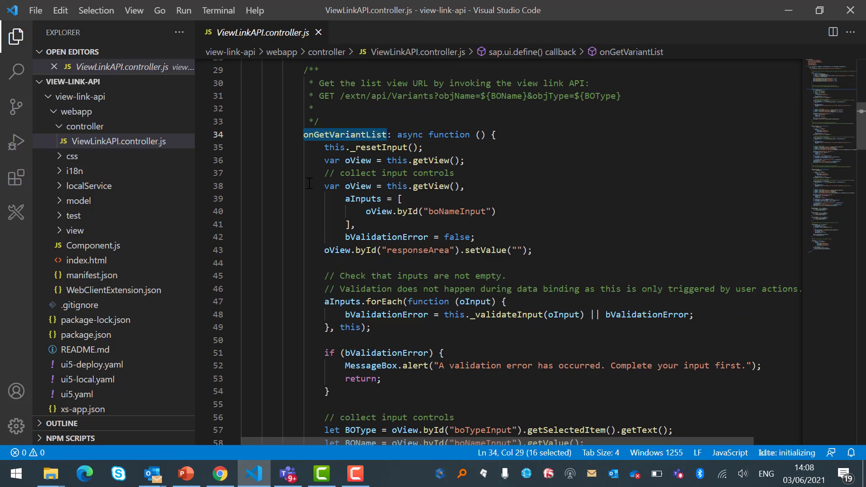
pyautogui.scroll(-3)
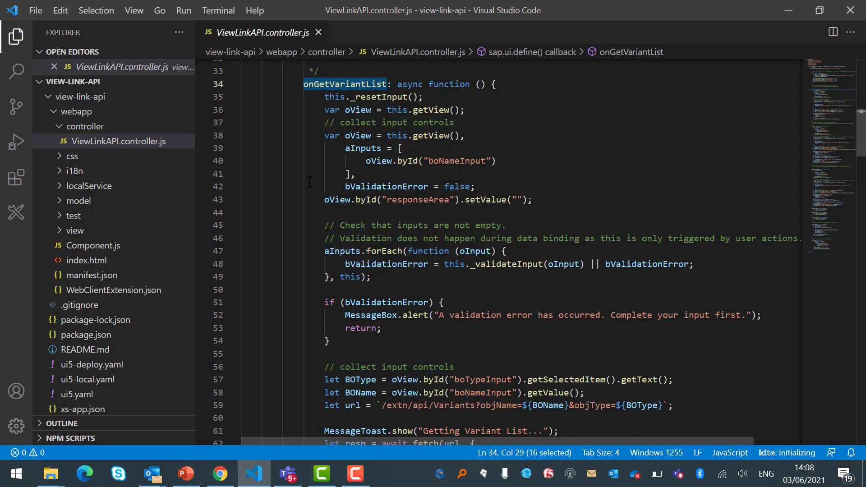
pyautogui.scroll(-3)
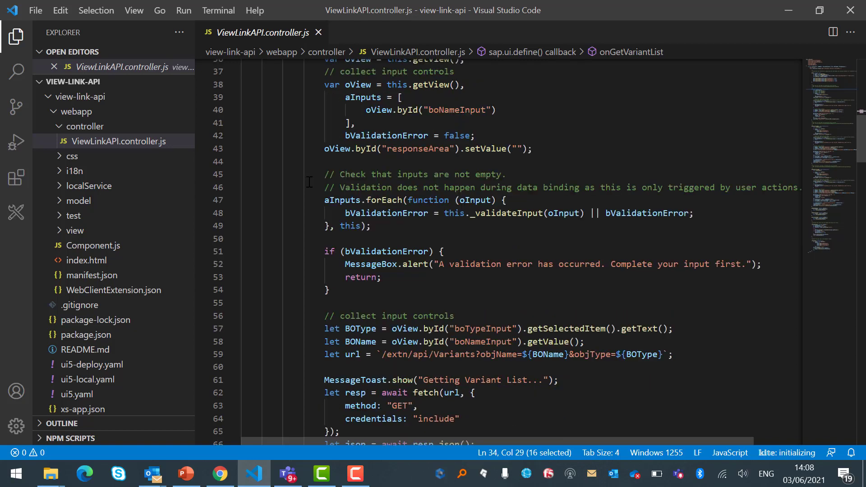
pyautogui.scroll(-3)
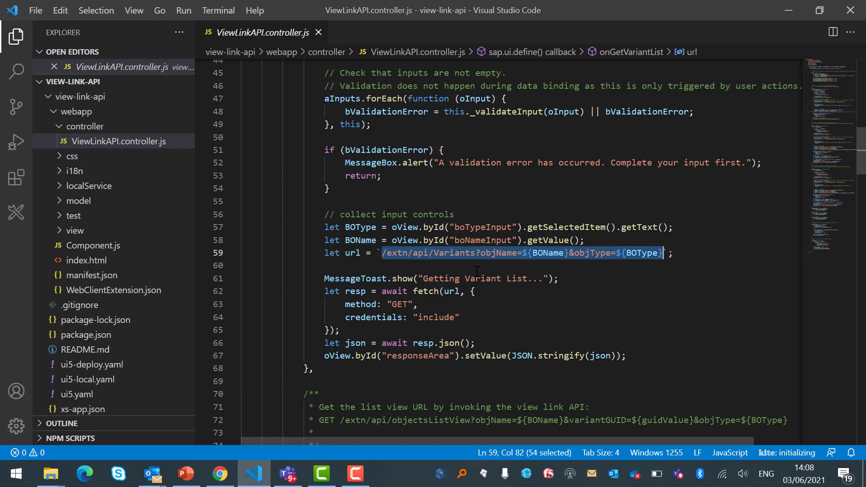
pyautogui.doubleClick(454, 253)
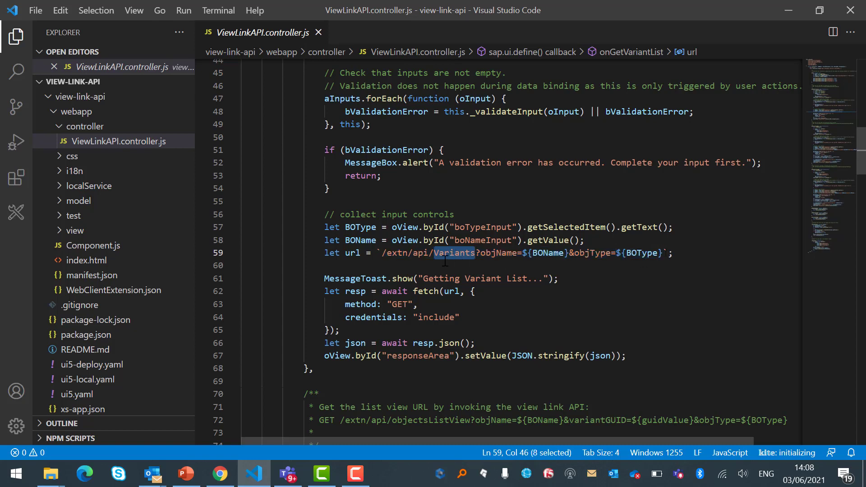
pyautogui.moveTo(354, 279)
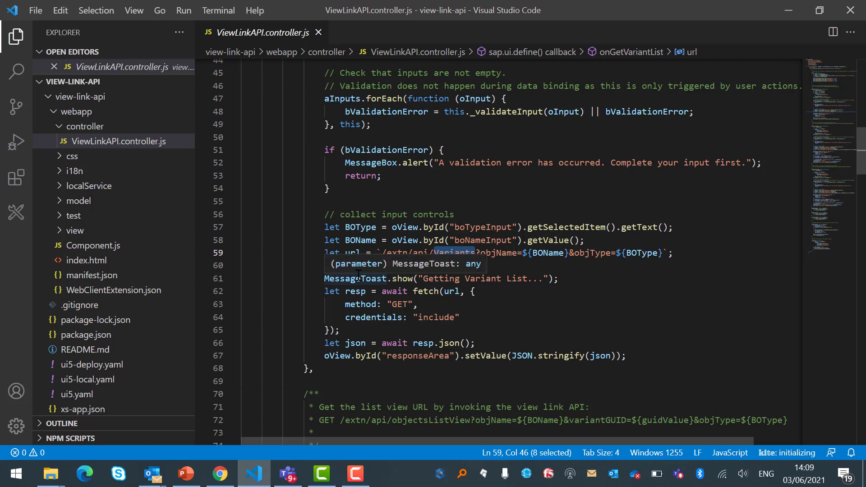
pyautogui.scroll(-3)
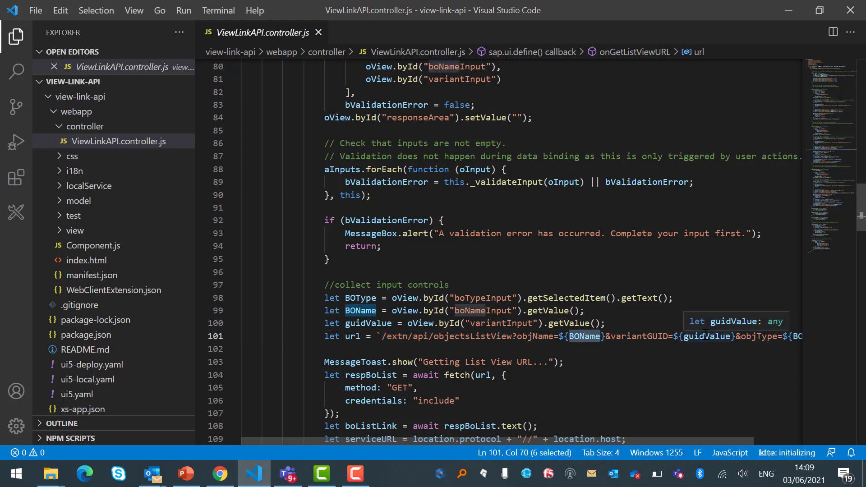
# Scroll past onGetListViewURL to the objectsDetailView request URL in onGetDetailViewURL.
pyautogui.scroll(-3)
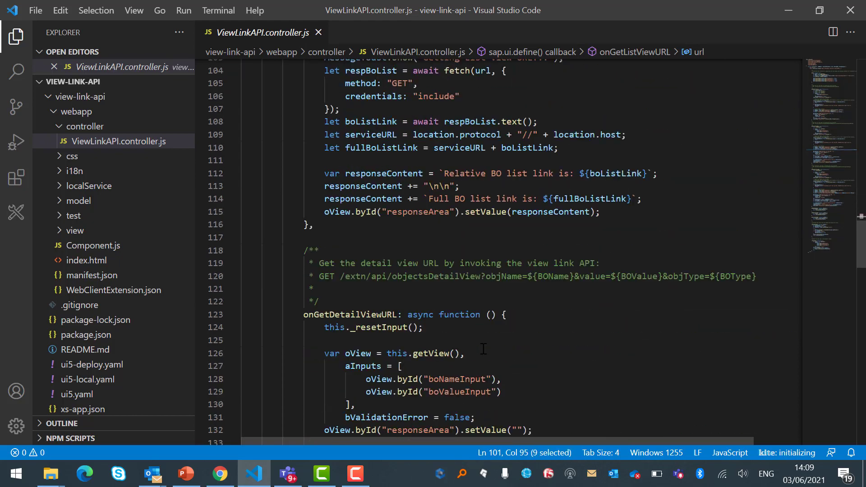
pyautogui.scroll(-3)
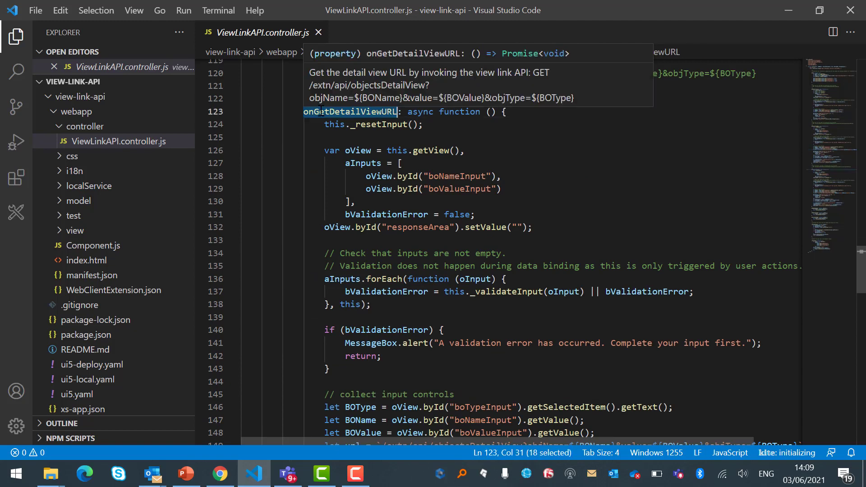
pyautogui.scroll(-3)
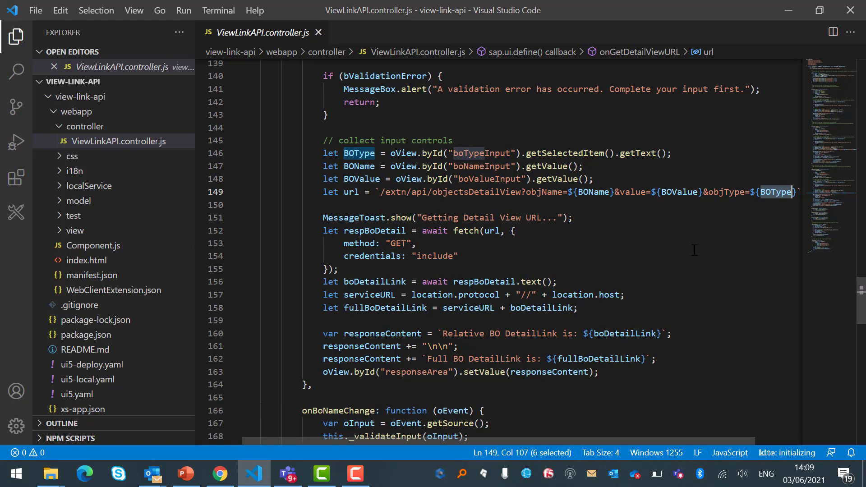
# Switch back to Chrome's ViewLinkAPI tab with the Items fields and variant GUID filled.
pyautogui.click(219, 474)
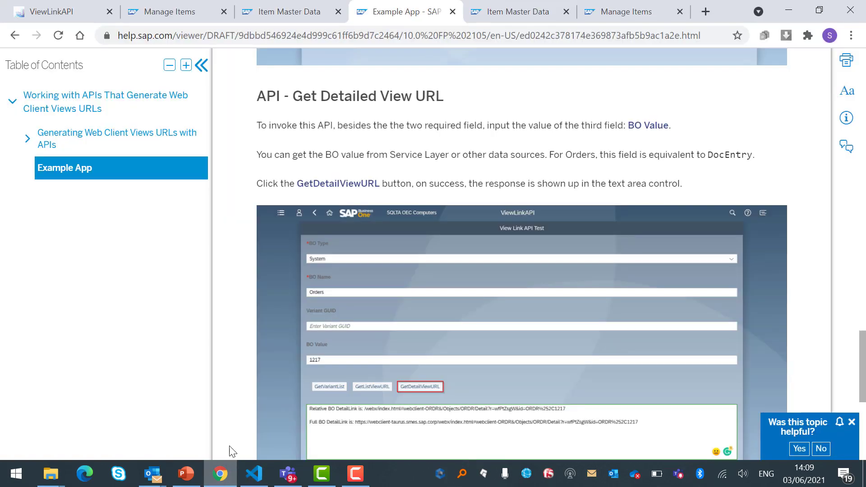
pyautogui.click(50, 12)
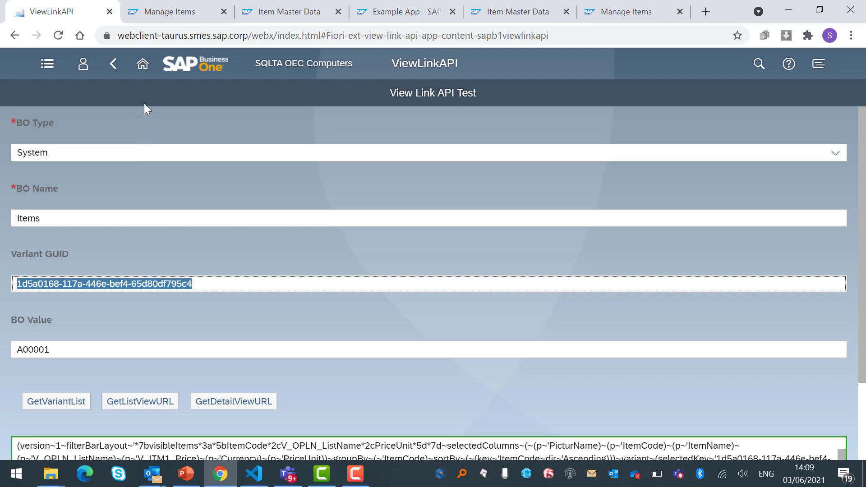
pyautogui.moveTo(143, 118)
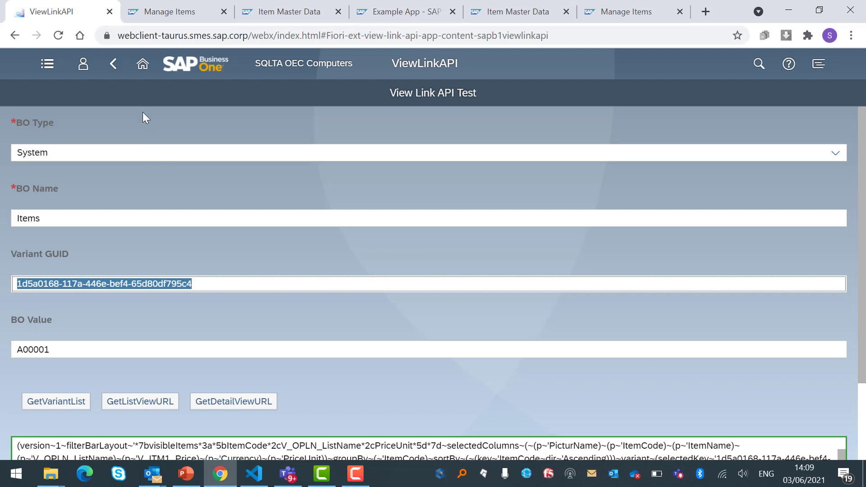